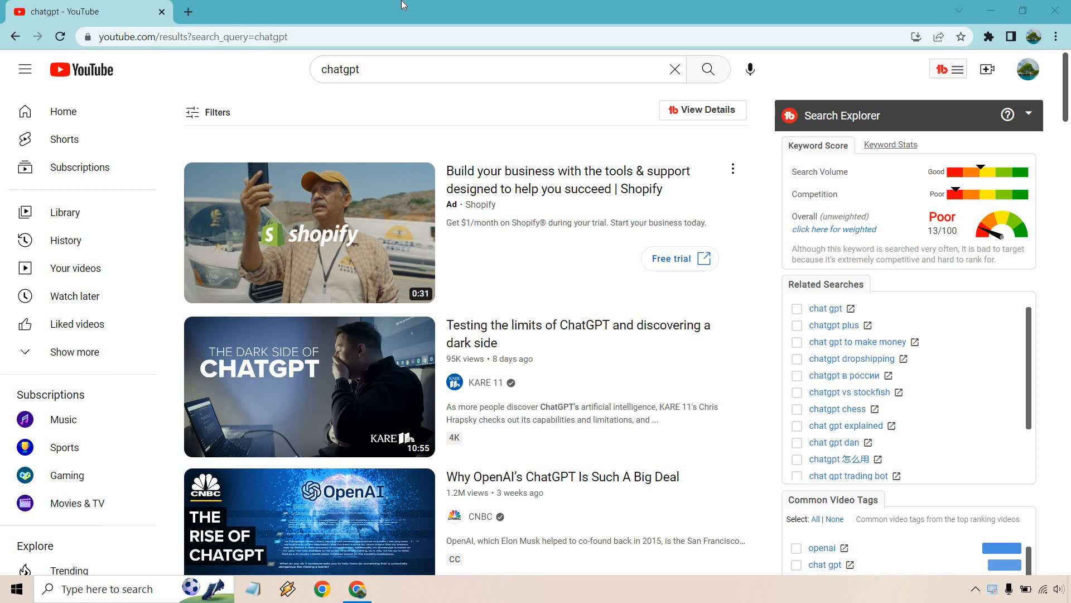
pyautogui.moveTo(1026, 382)
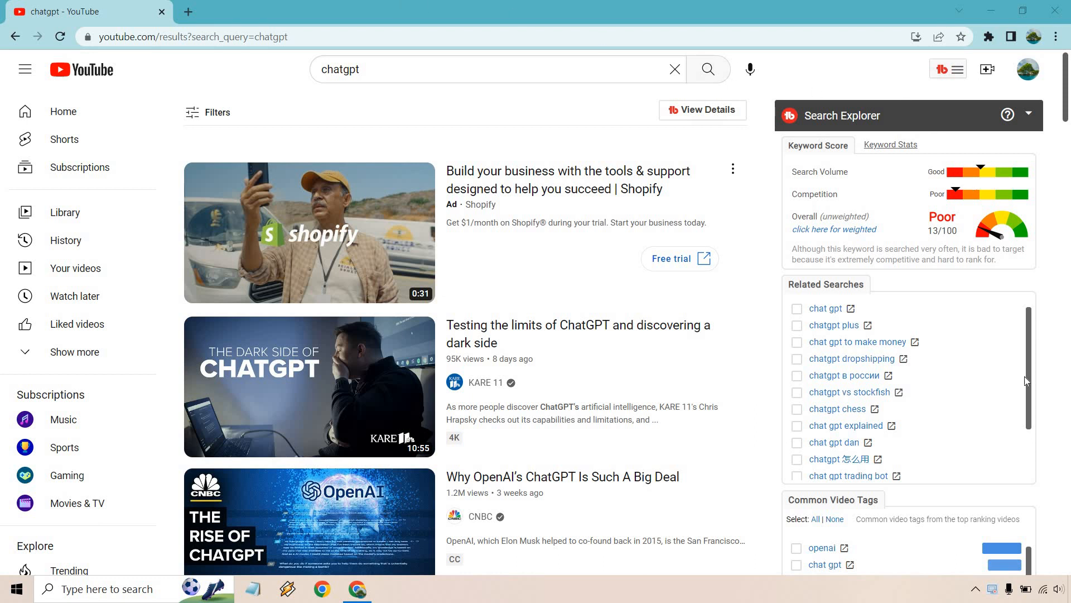
pyautogui.moveTo(969, 387)
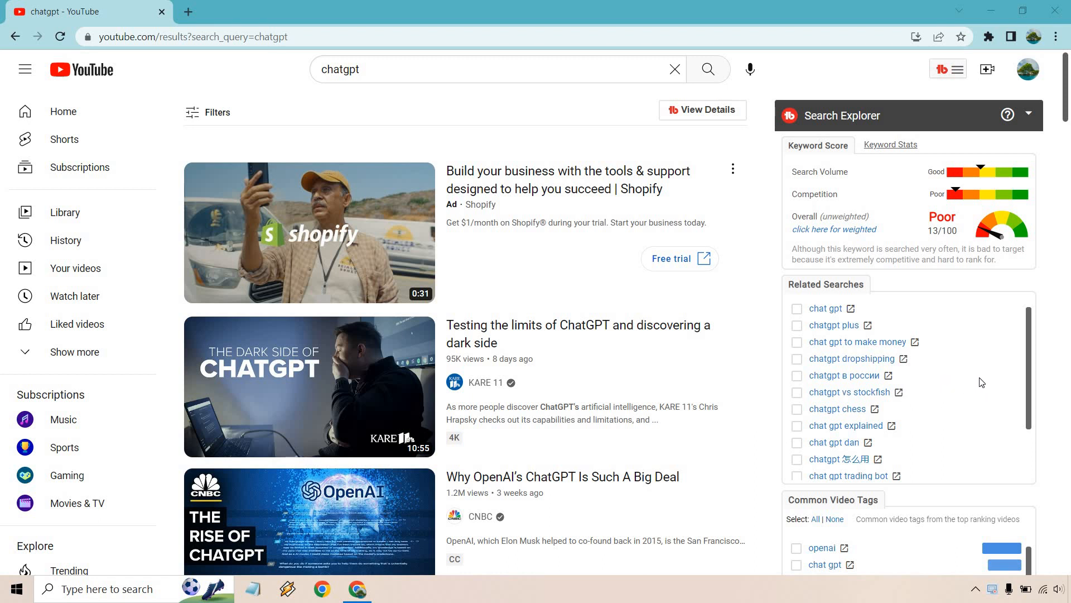
pyautogui.moveTo(979, 383)
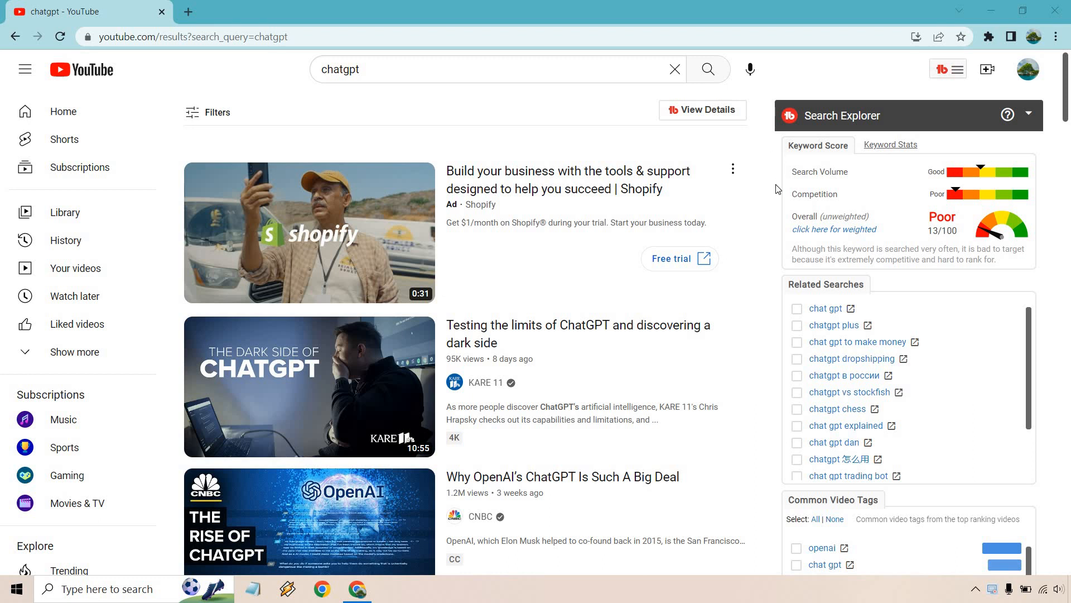
pyautogui.moveTo(834, 207)
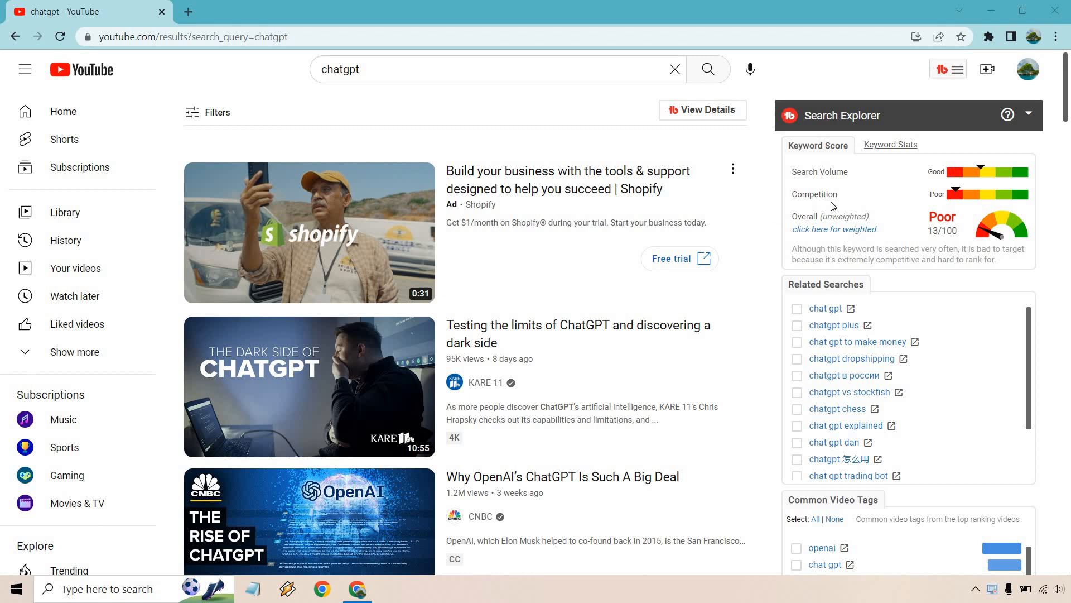
pyautogui.moveTo(1011, 267)
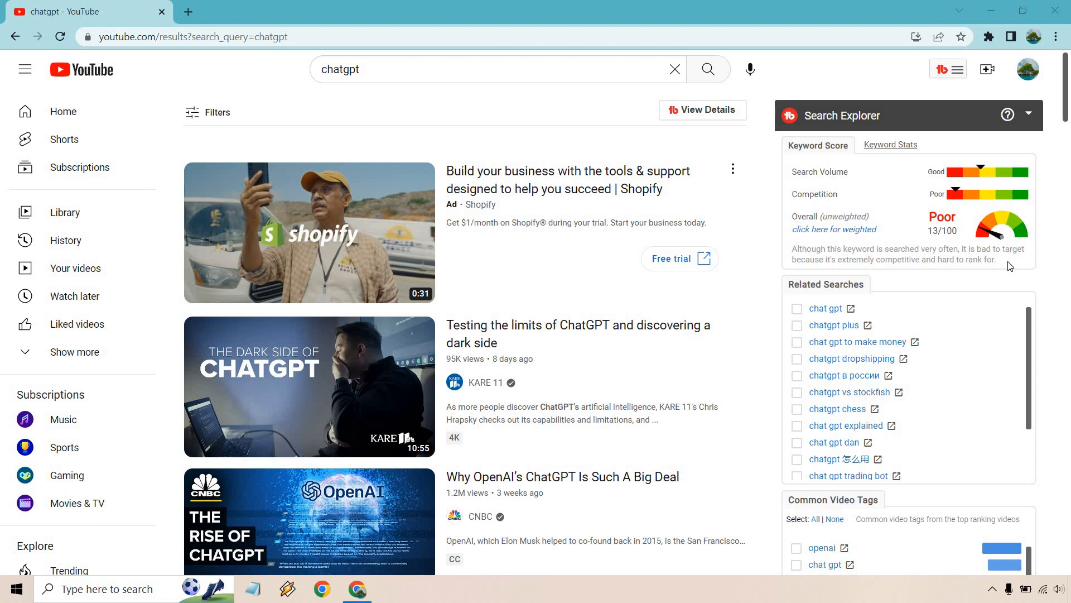
pyautogui.moveTo(987, 248)
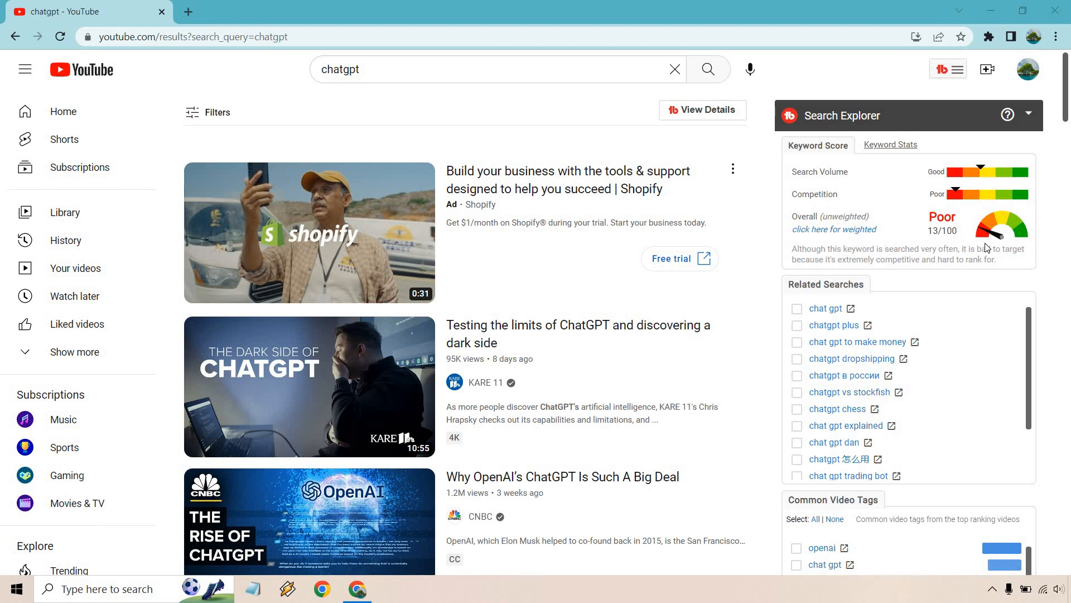
pyautogui.moveTo(1030, 256)
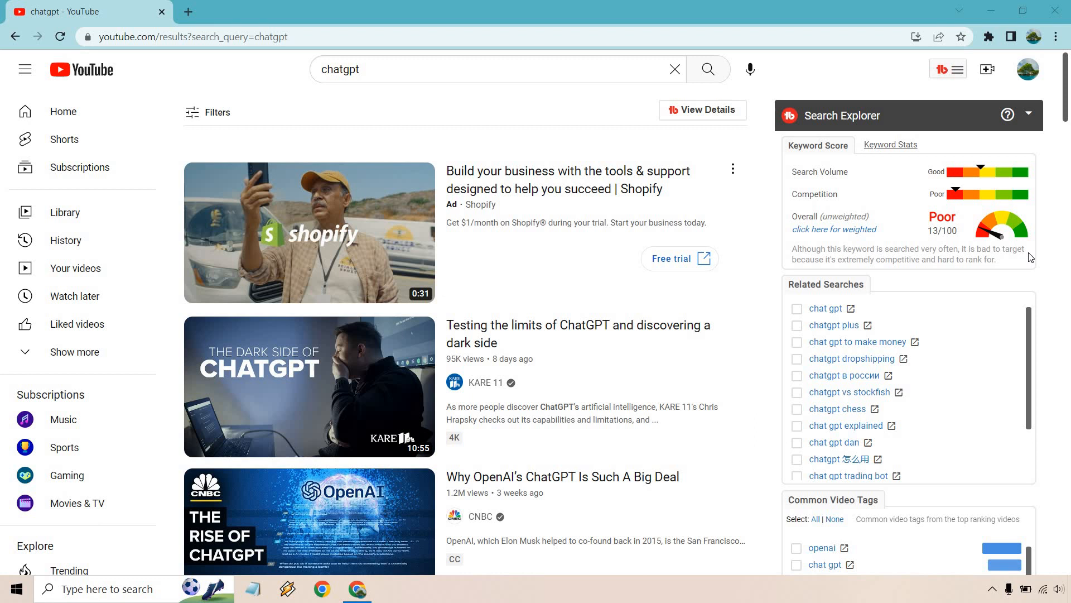
pyautogui.moveTo(916, 191)
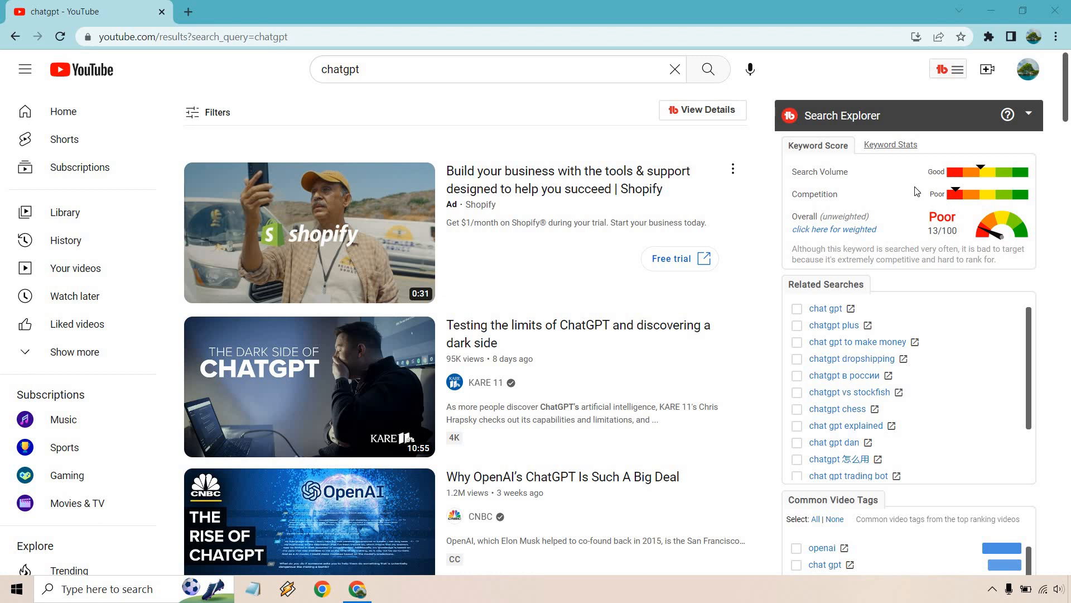
pyautogui.moveTo(764, 344)
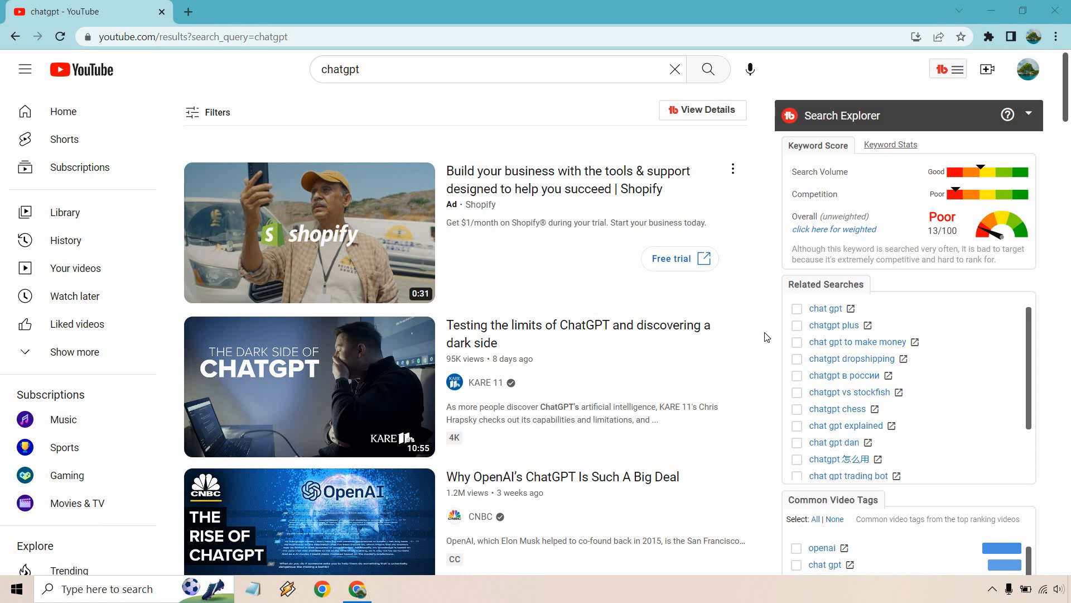
# Scroll through the 'chat gpt explained' results showing the Good 43/100 keyword score and related searches
pyautogui.scroll(-3)
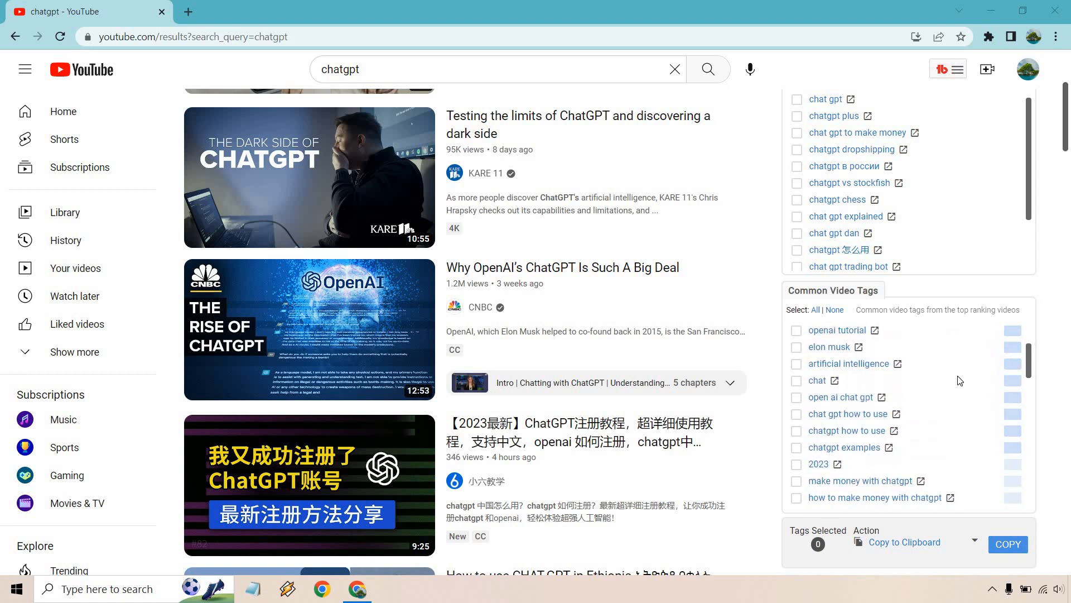
pyautogui.scroll(-3)
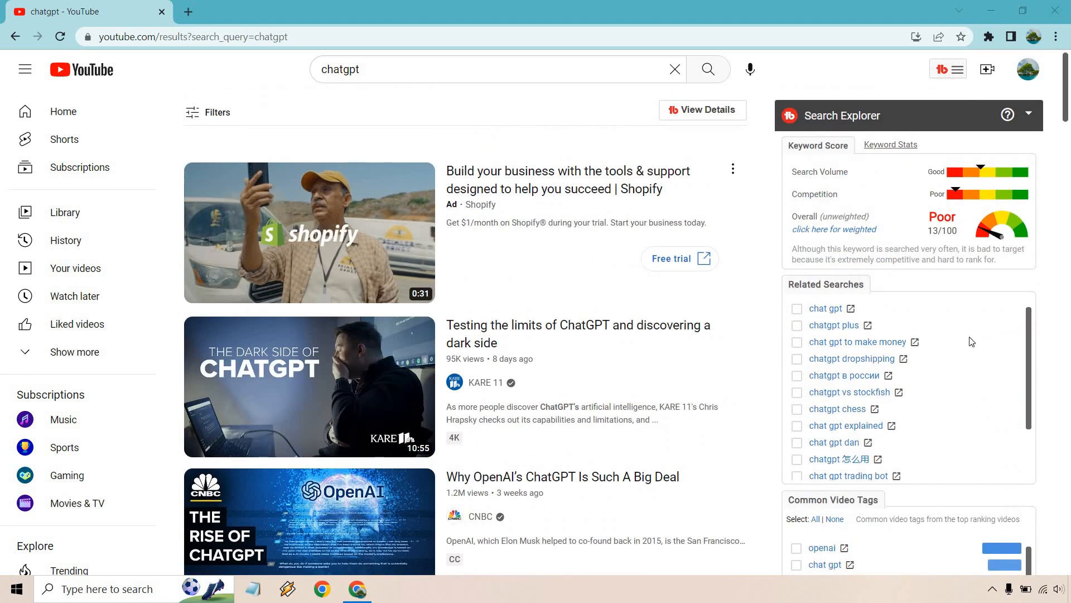
pyautogui.scroll(-3)
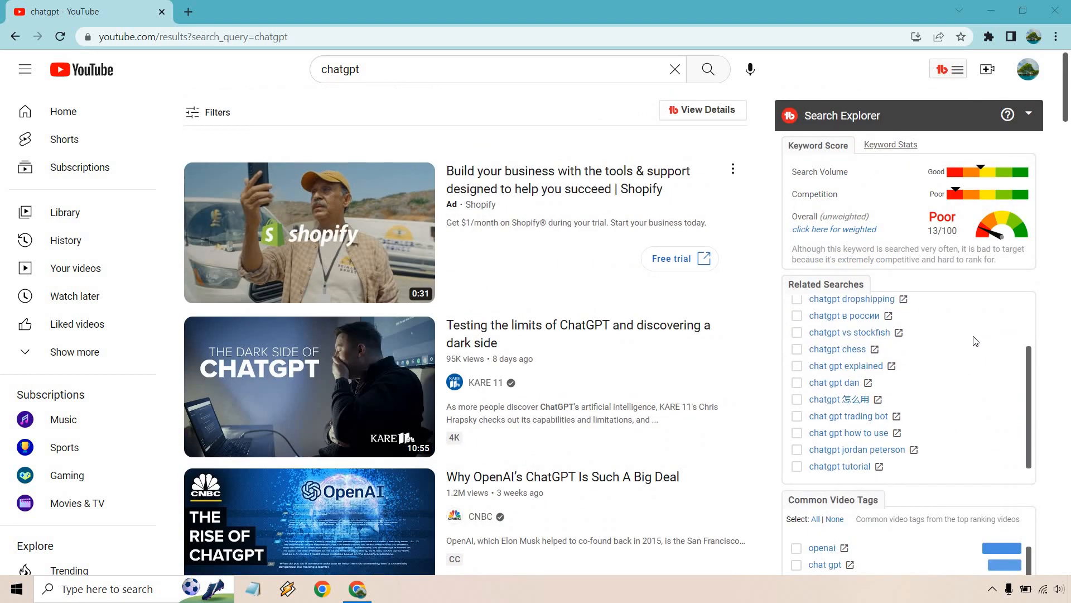
pyautogui.moveTo(902, 370)
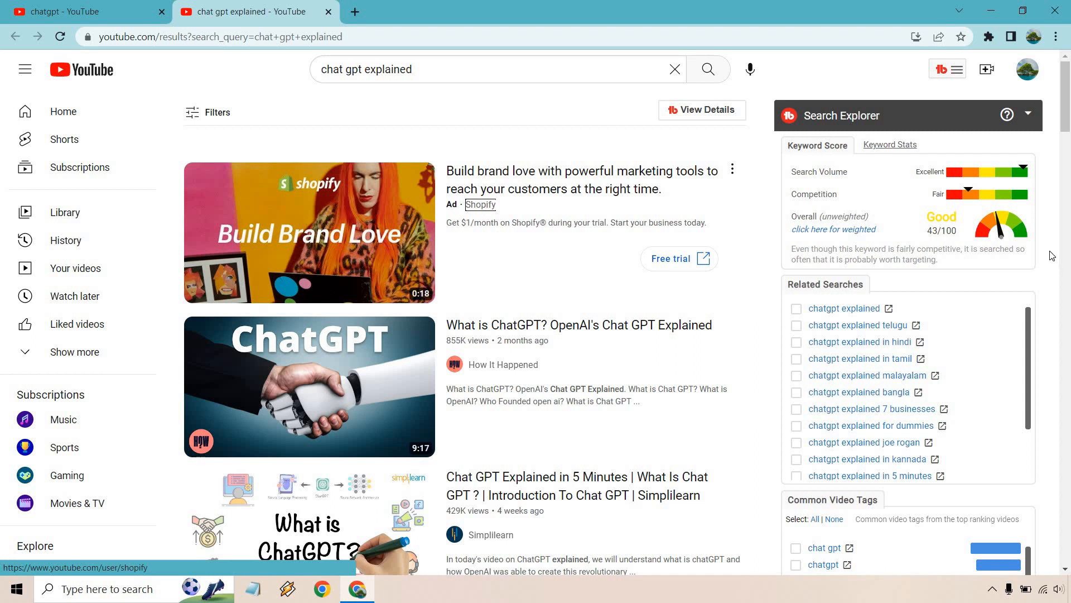
pyautogui.moveTo(1024, 172)
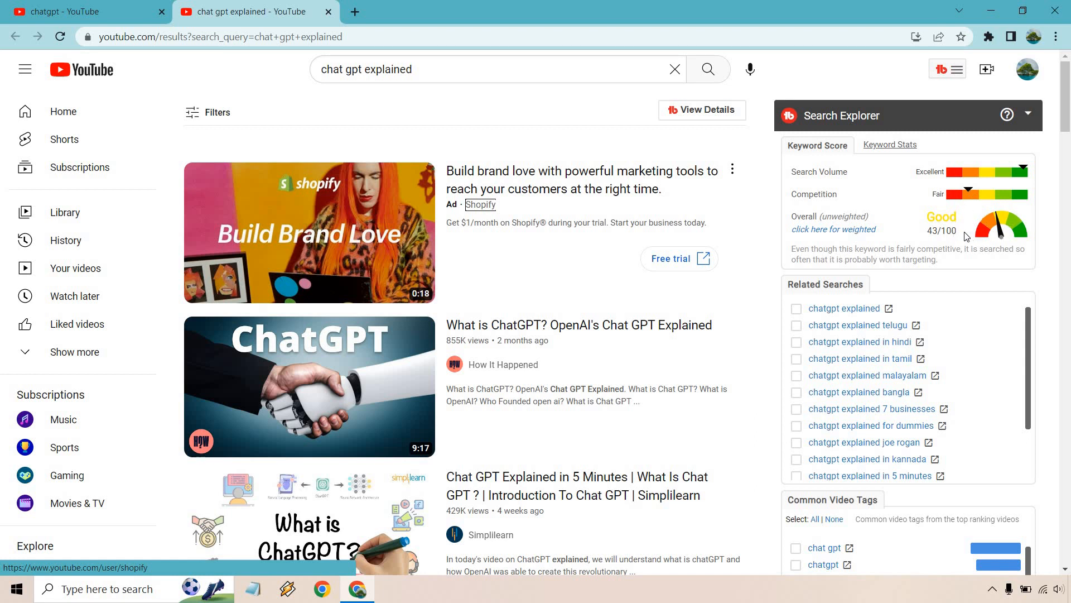
pyautogui.moveTo(966, 236)
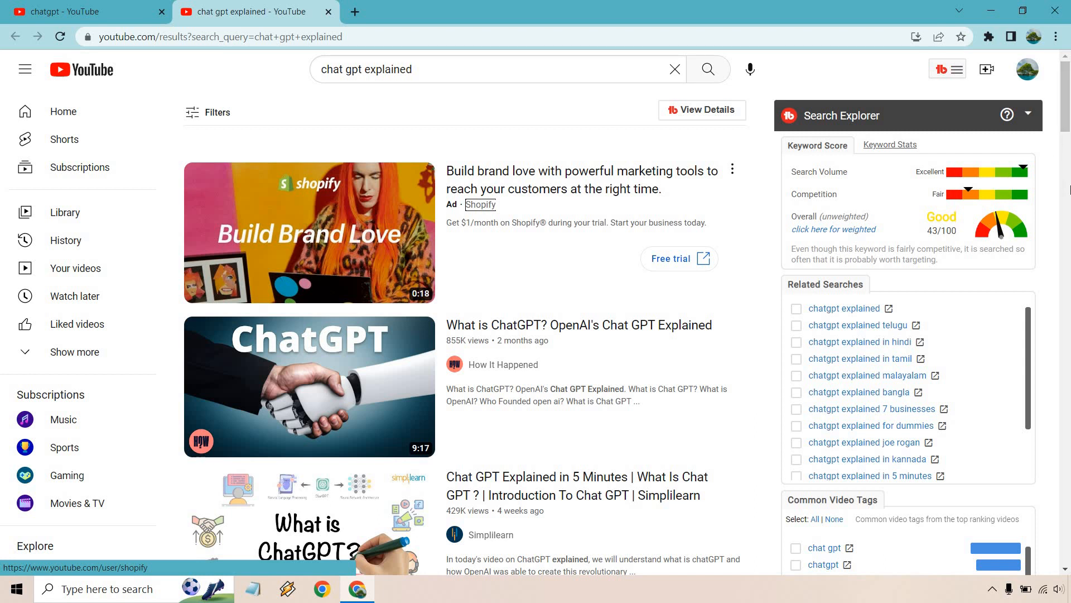
pyautogui.moveTo(1052, 245)
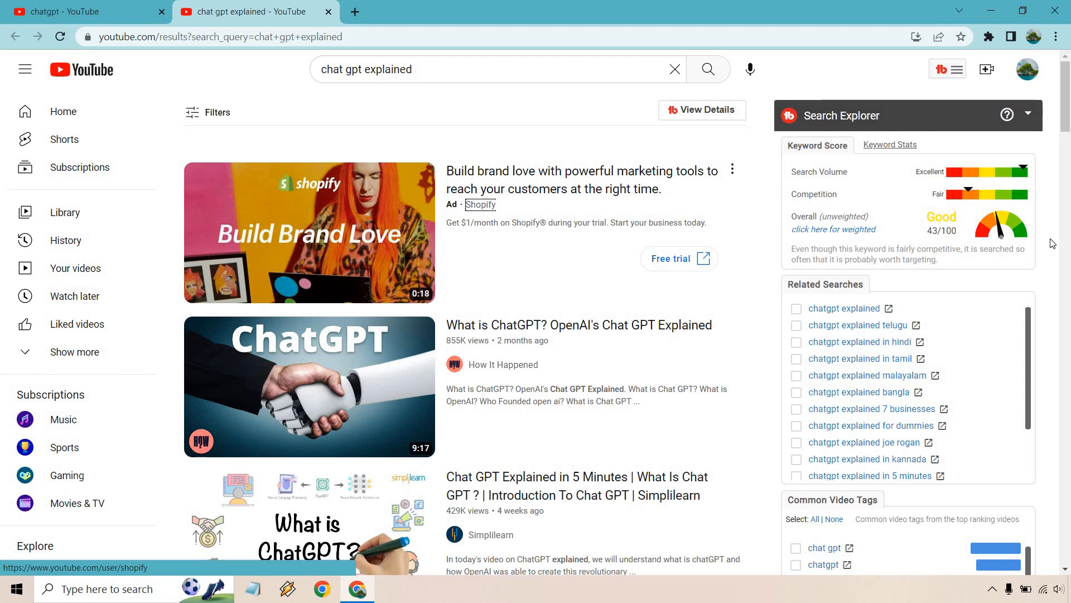
pyautogui.scroll(-3)
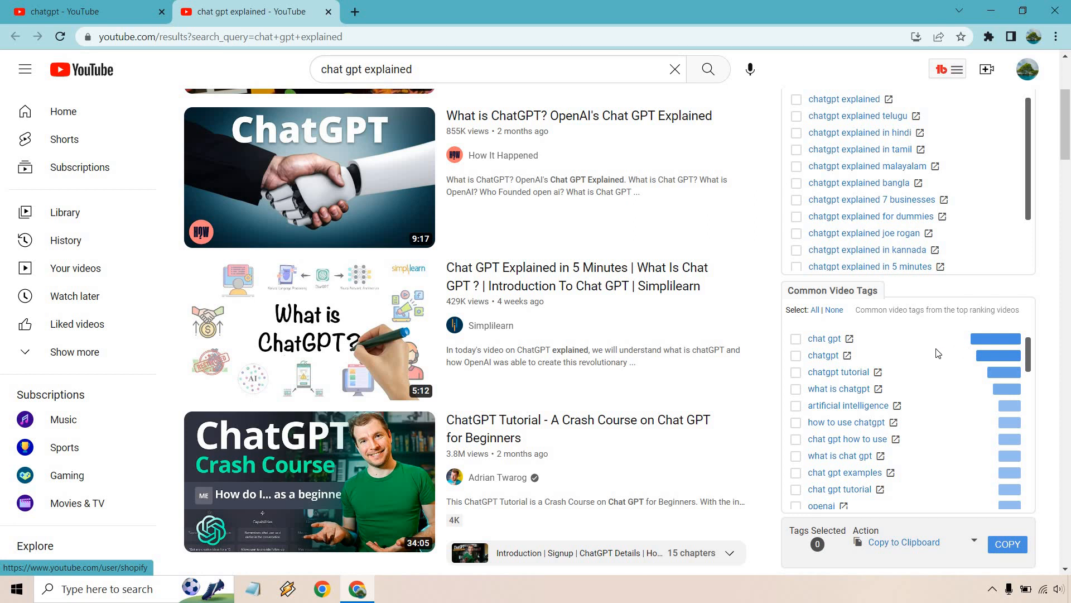
pyautogui.moveTo(938, 356)
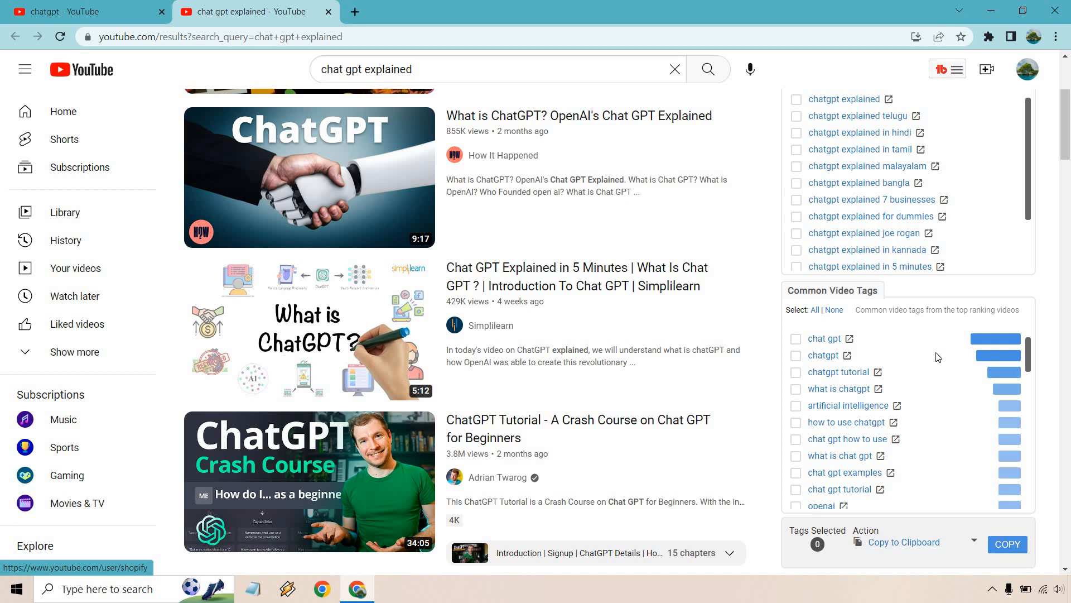
pyautogui.moveTo(911, 392)
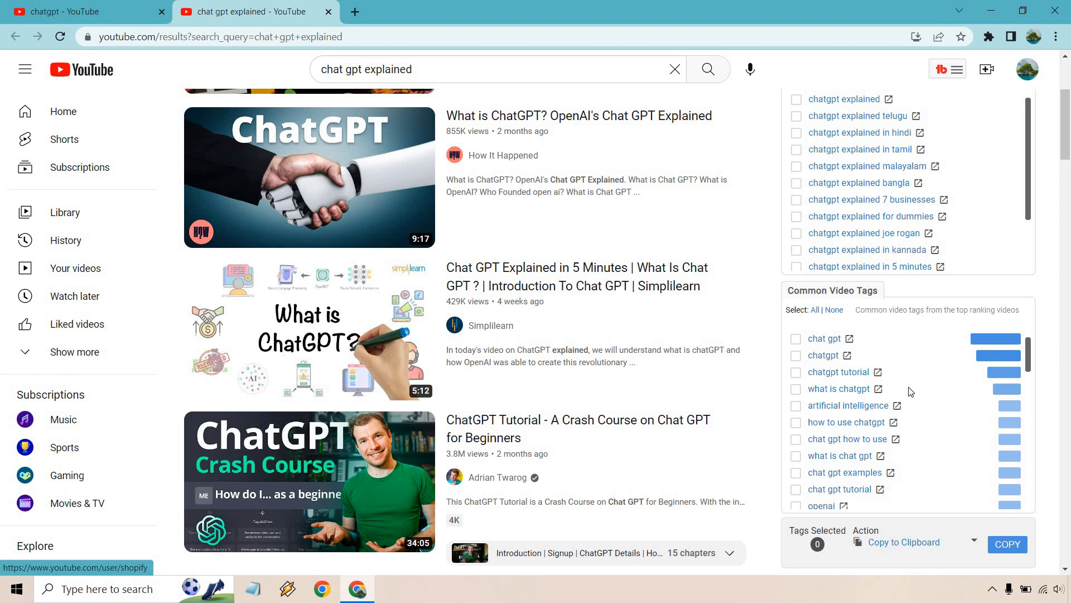
pyautogui.moveTo(911, 452)
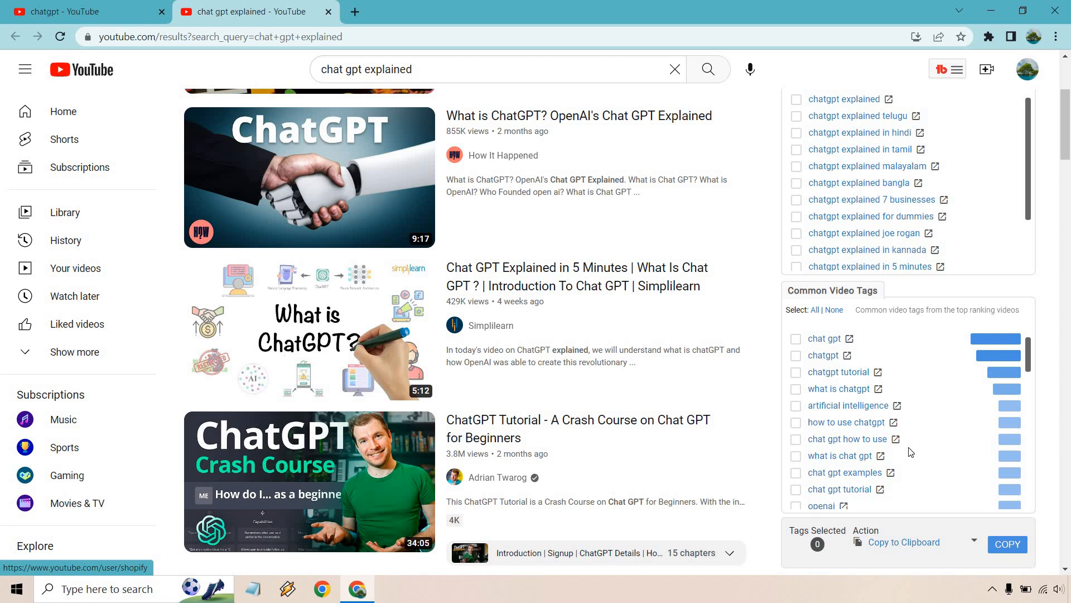
pyautogui.moveTo(917, 480)
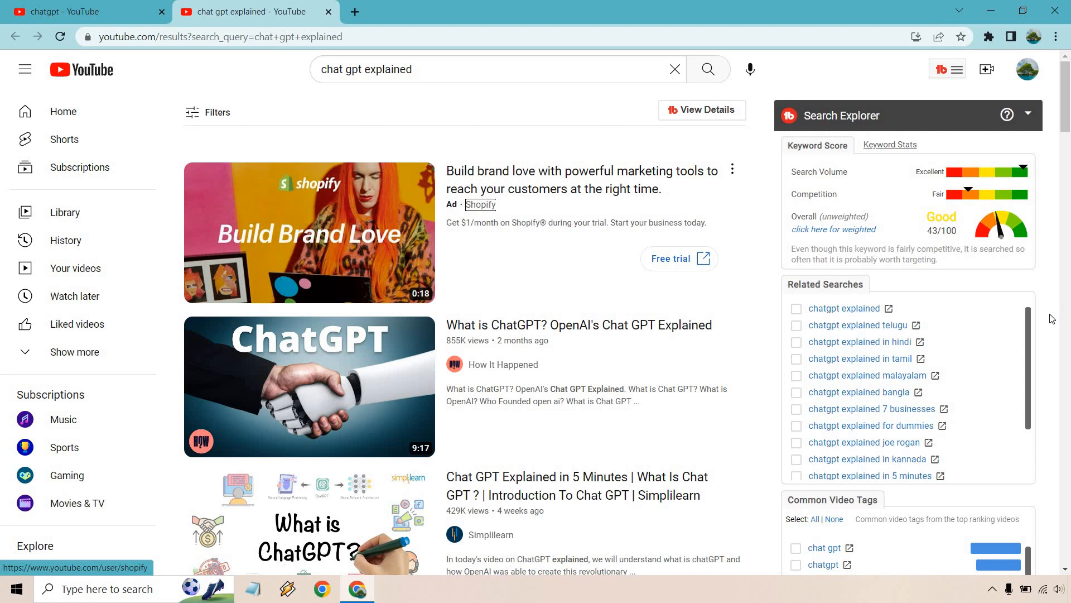
pyautogui.moveTo(988, 386)
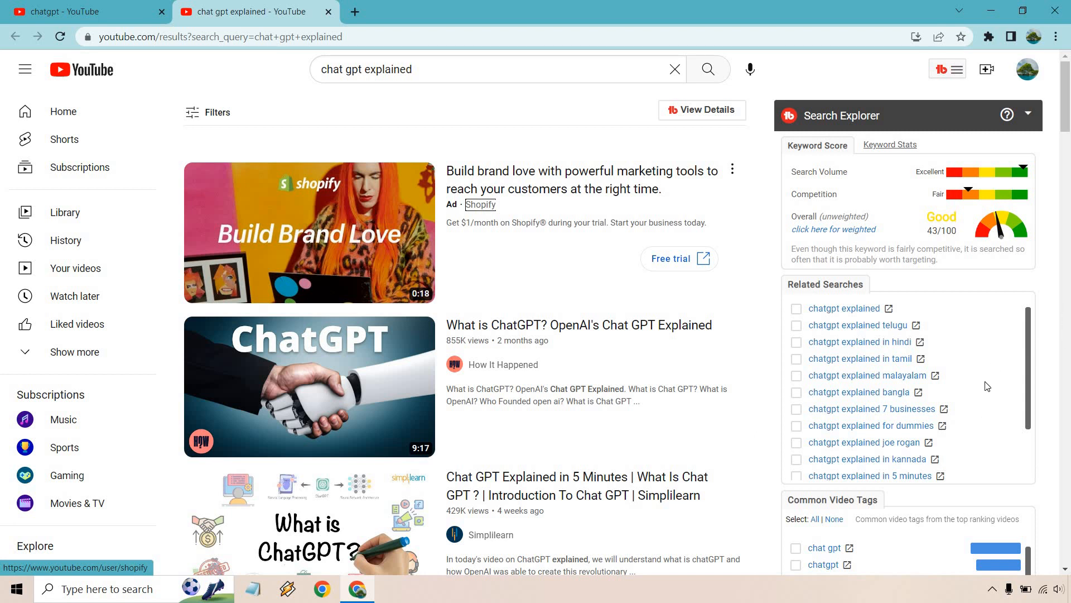
pyautogui.moveTo(979, 403)
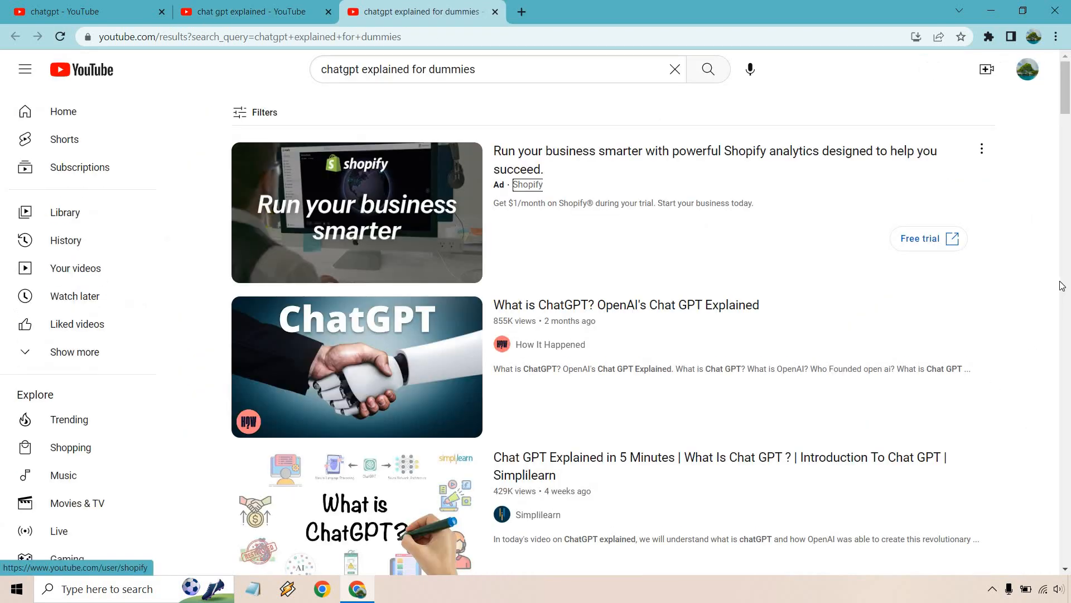
# Switch between the search tabs and land on 'chatgpt explained for dummies', rated Very Good 78/100
pyautogui.click(947, 69)
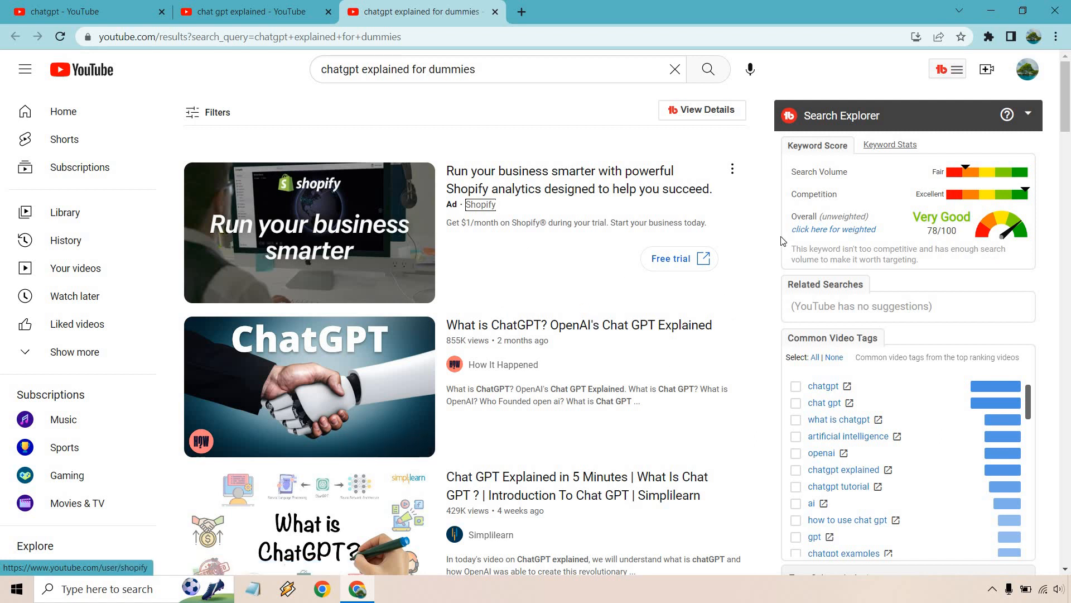
pyautogui.click(245, 11)
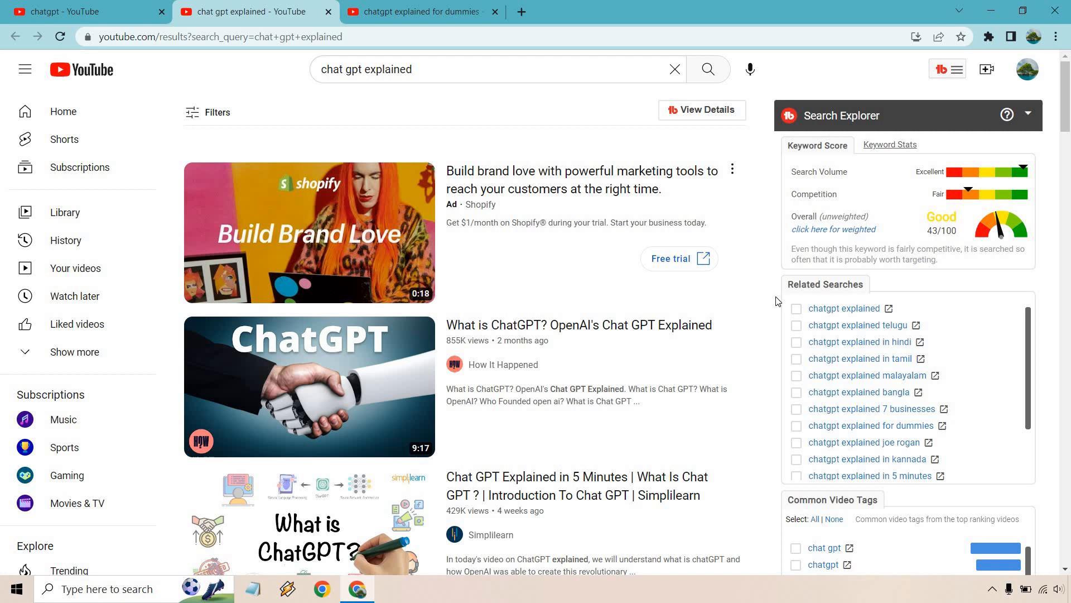
pyautogui.moveTo(770, 324)
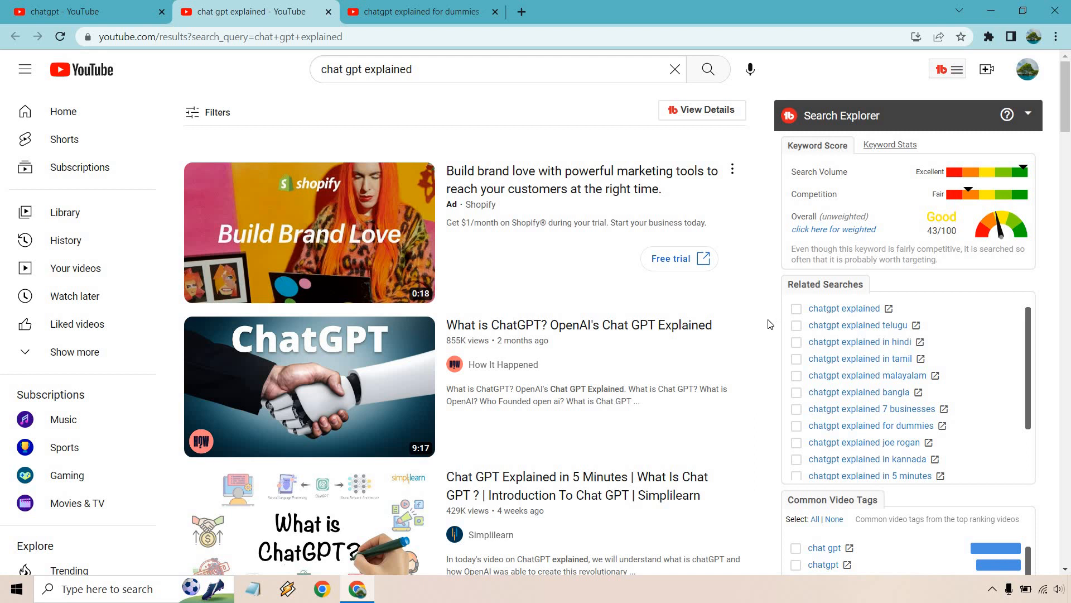
pyautogui.moveTo(439, 329)
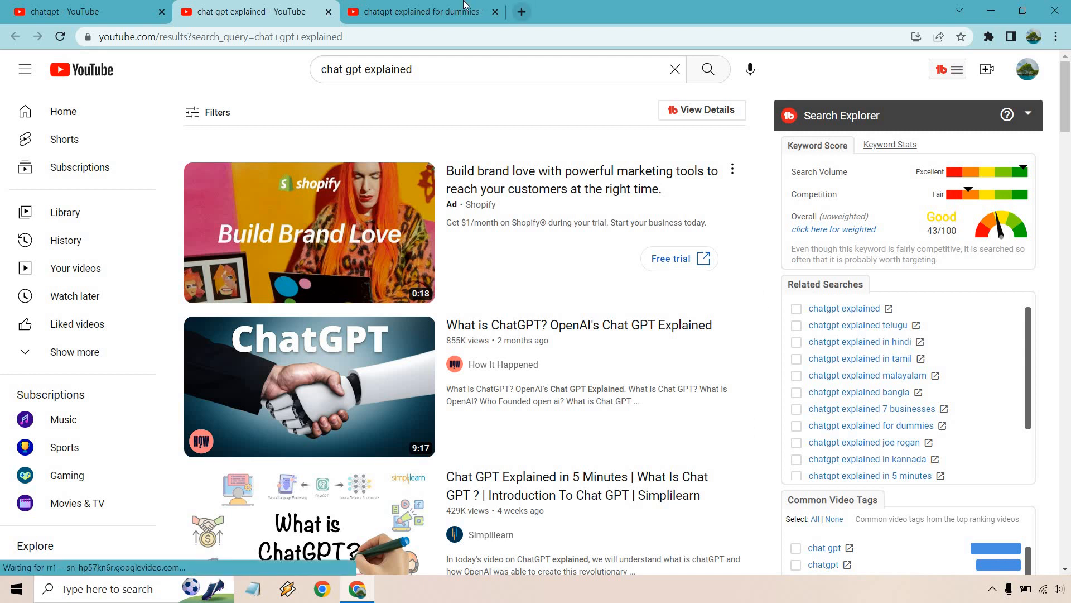
pyautogui.click(416, 12)
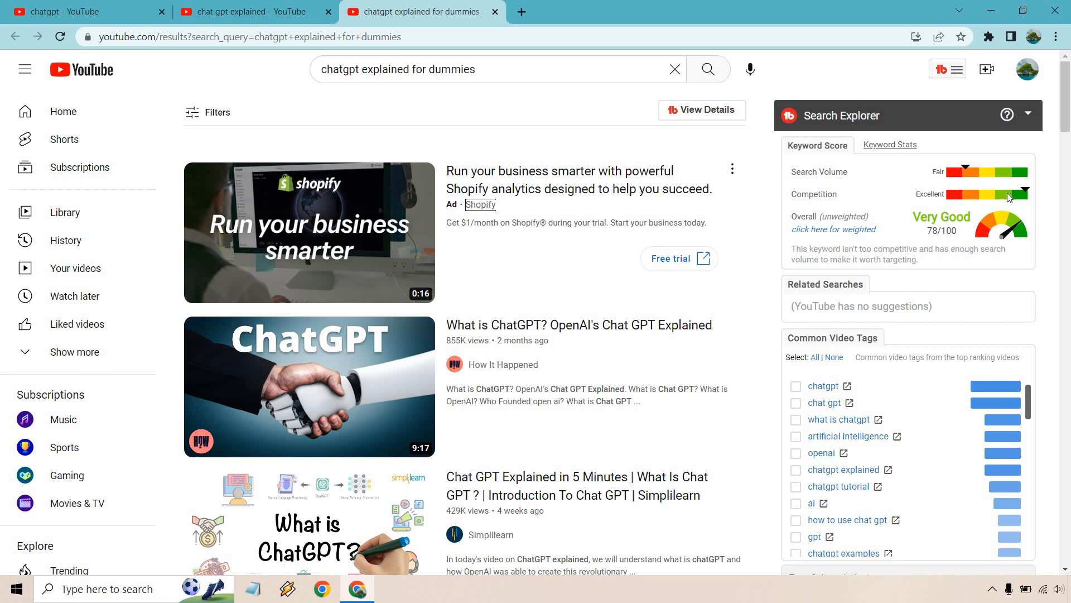
pyautogui.moveTo(972, 177)
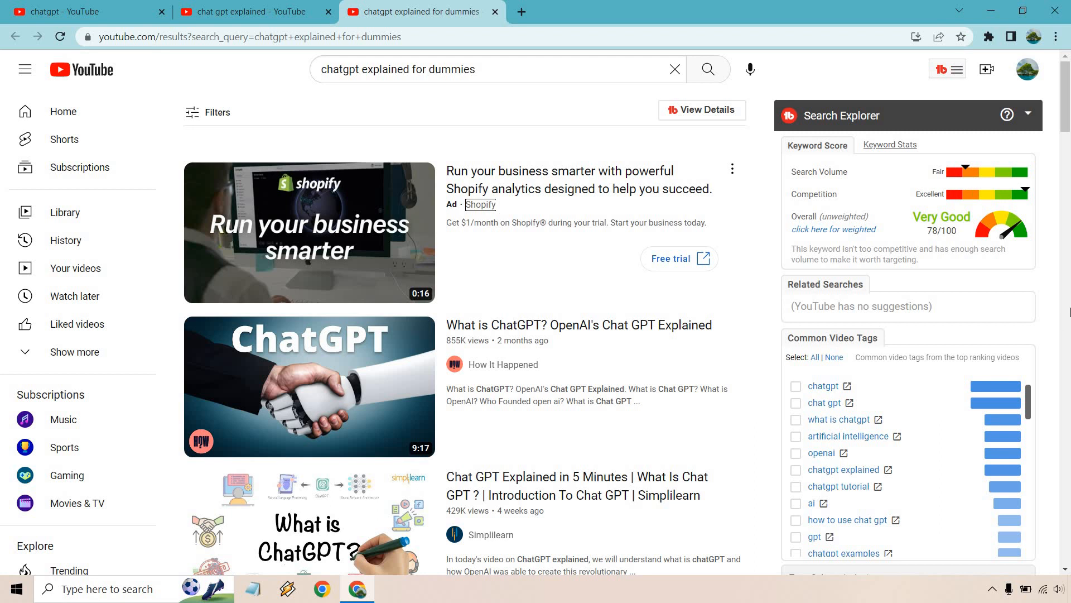
pyautogui.moveTo(1049, 279)
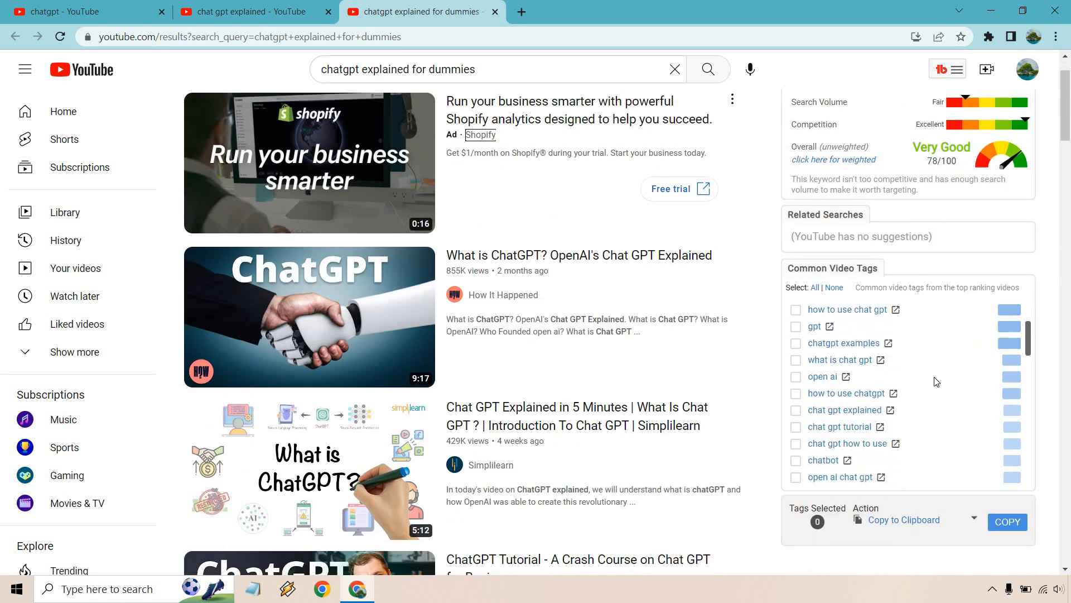
# Scroll through the Common Video Tags for the dummies search, then show its Keyword Stats
pyautogui.scroll(-3)
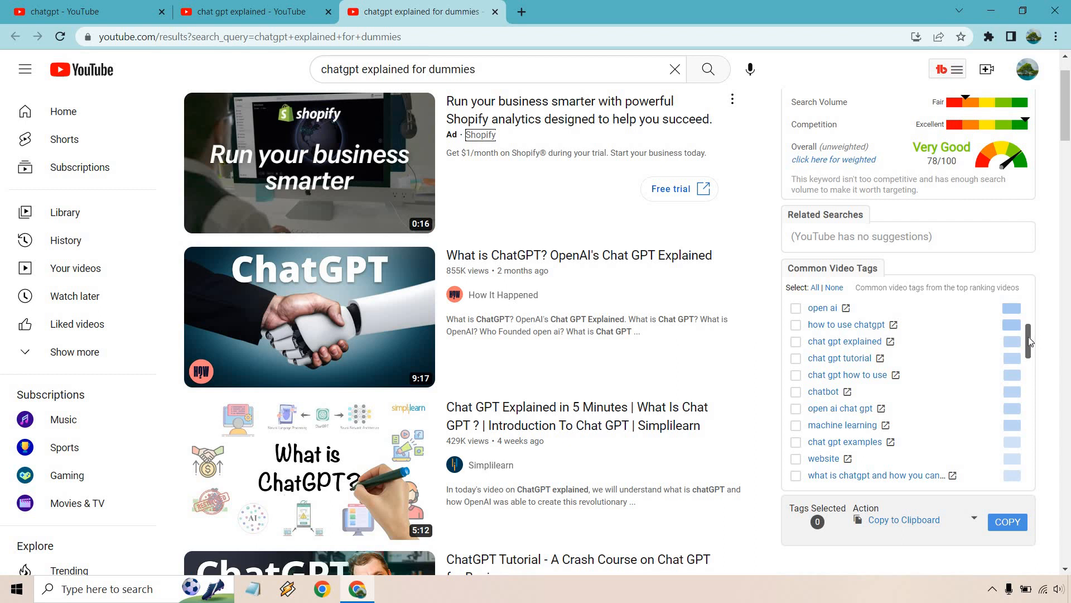
pyautogui.scroll(-3)
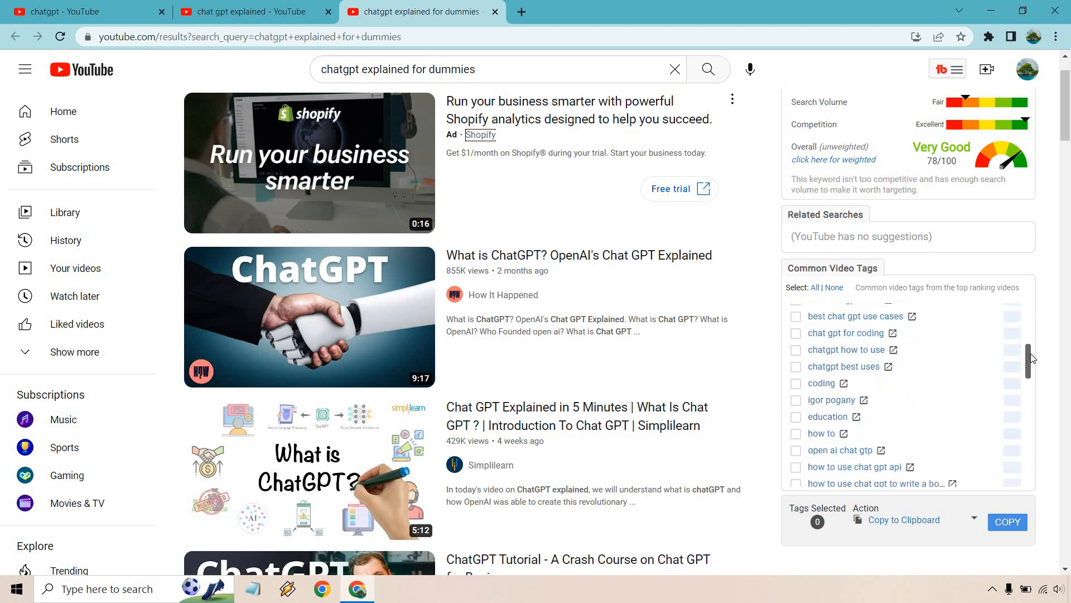
pyautogui.scroll(-3)
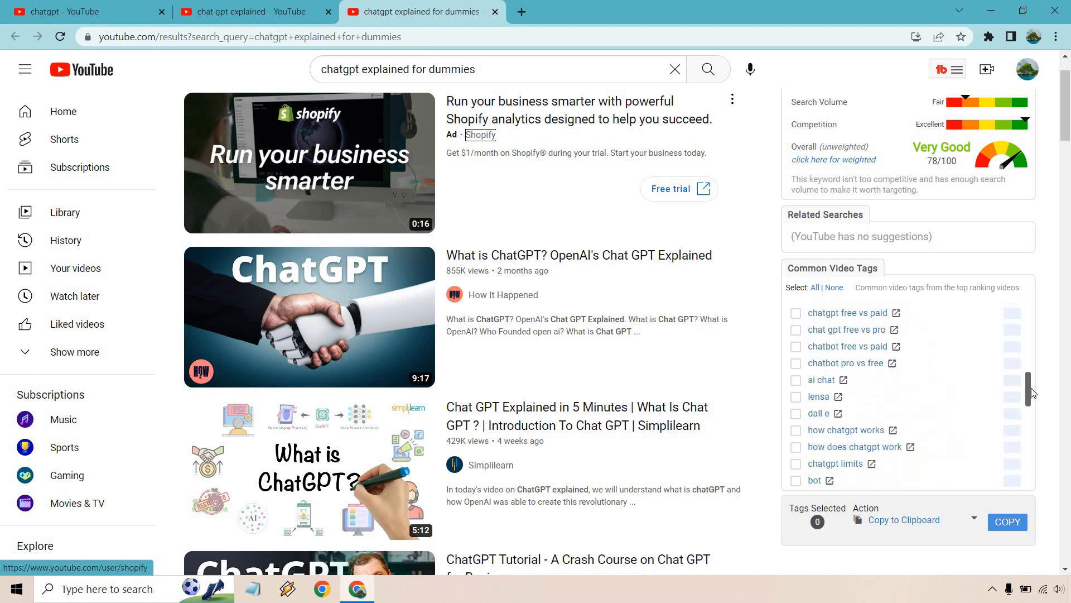
pyautogui.scroll(-3)
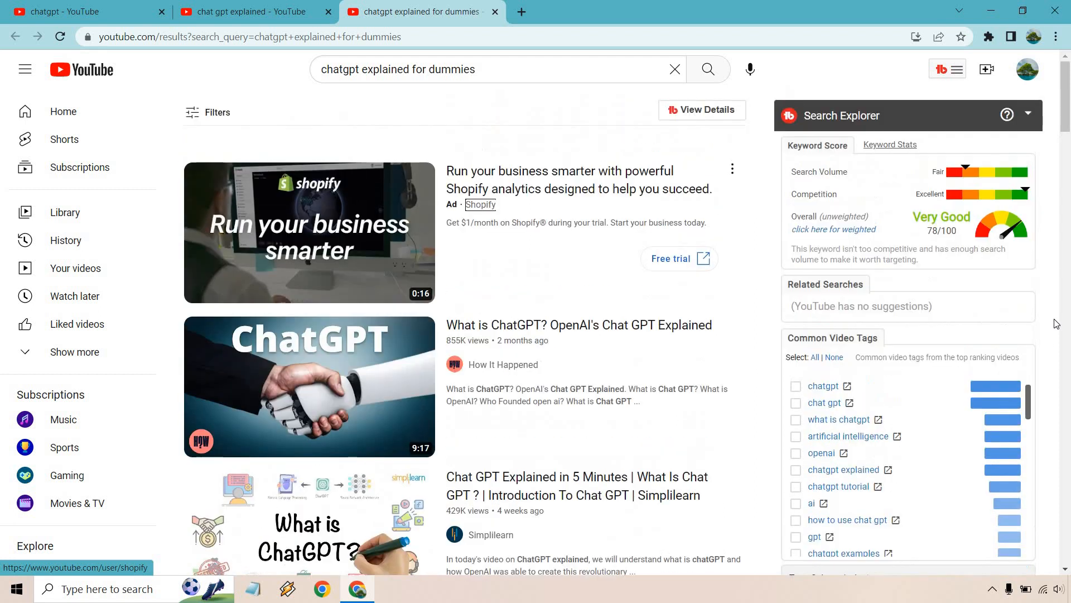
pyautogui.click(889, 145)
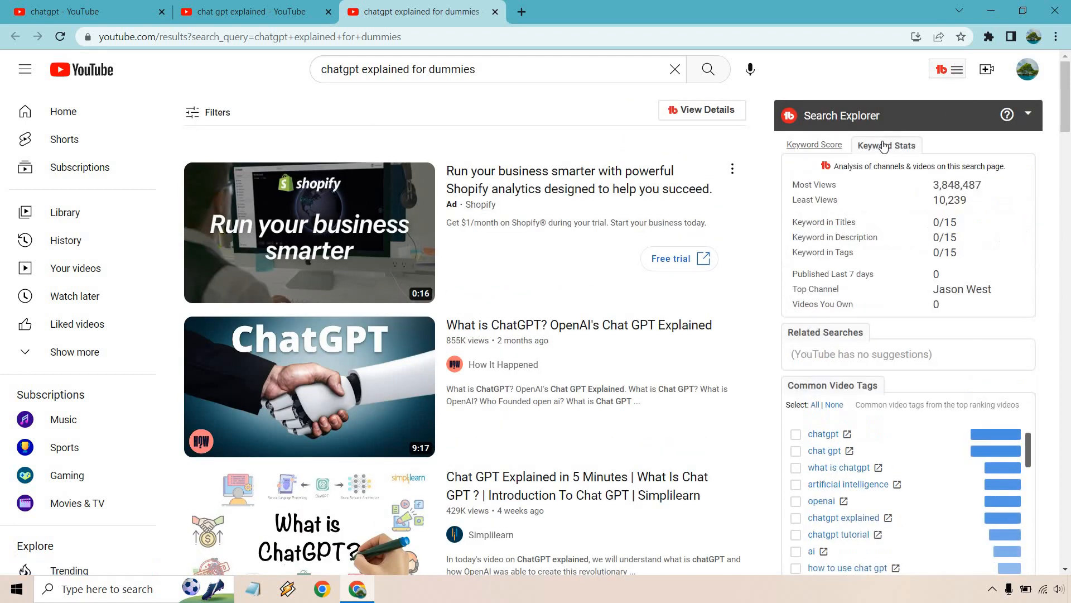
pyautogui.moveTo(990, 182)
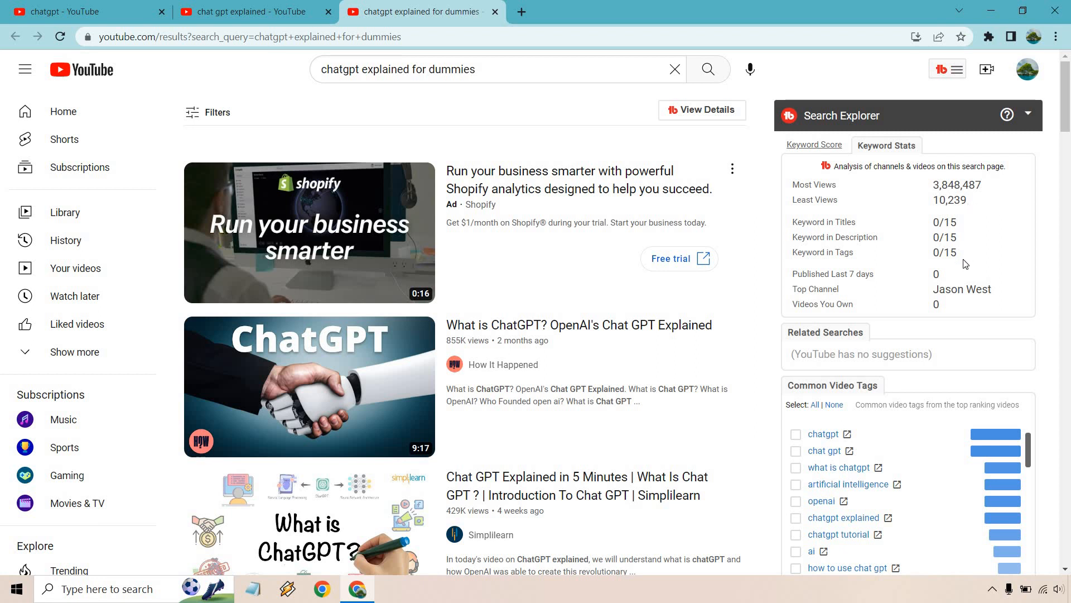
pyautogui.moveTo(965, 261)
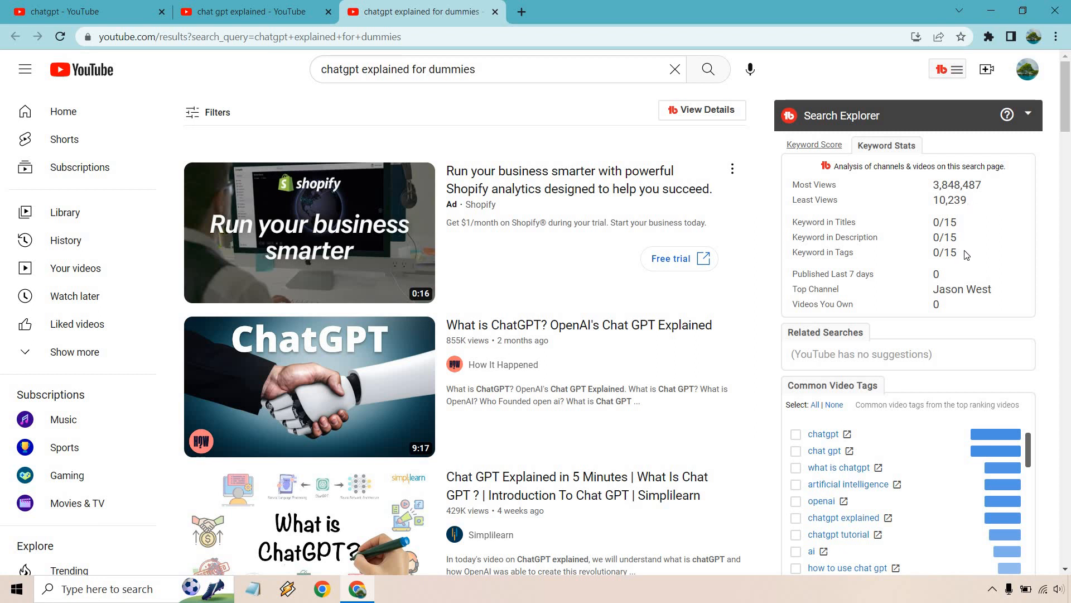
pyautogui.moveTo(716, 163)
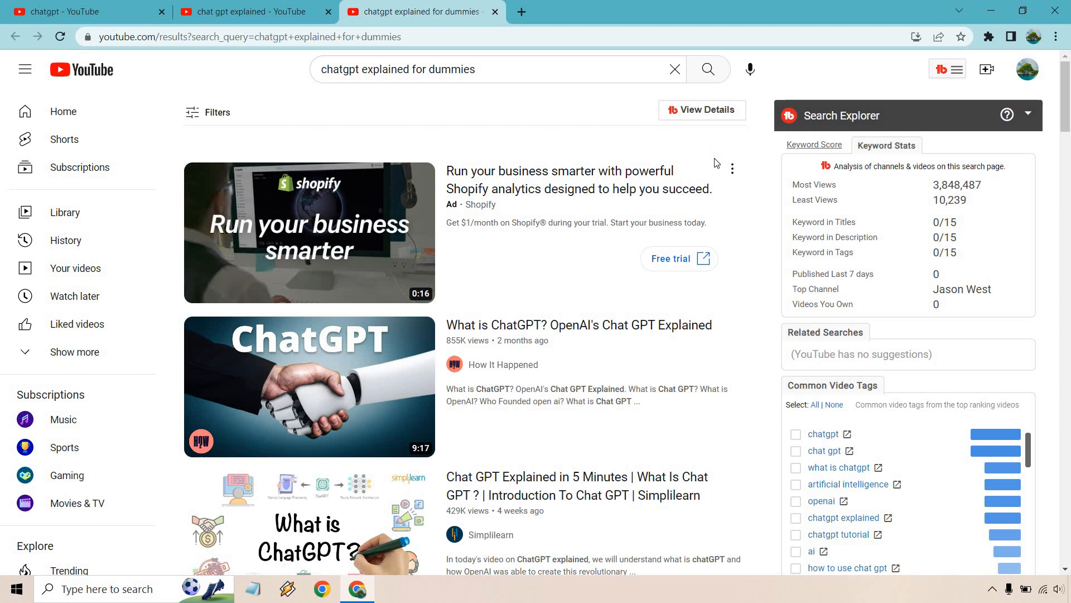
pyautogui.moveTo(740, 256)
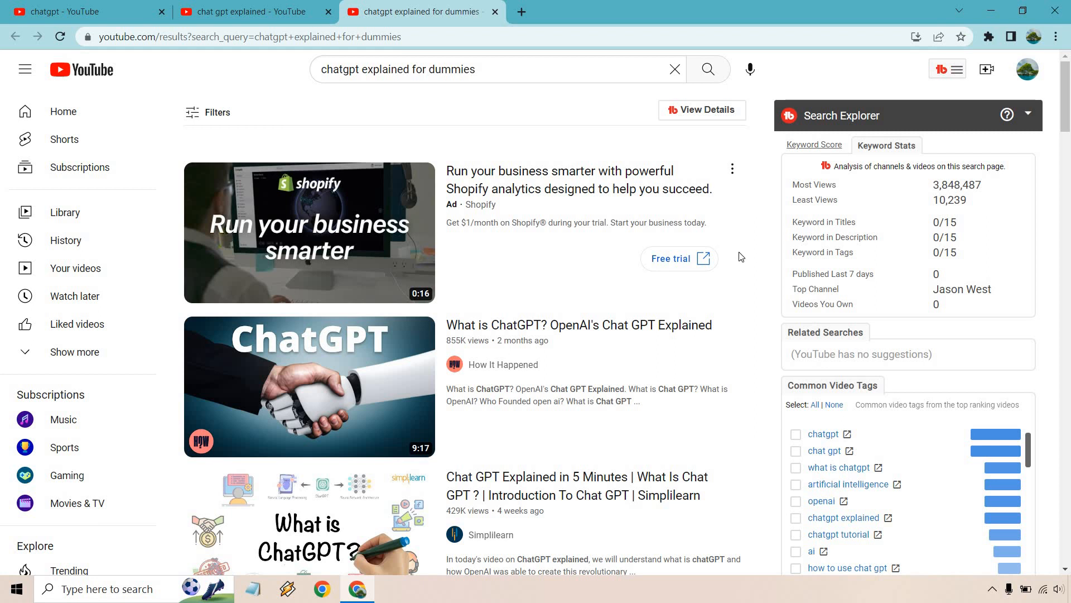
# Read the dummies search's view and keyword-in-title counts, then return to its 78/100 Keyword Score
pyautogui.scroll(-3)
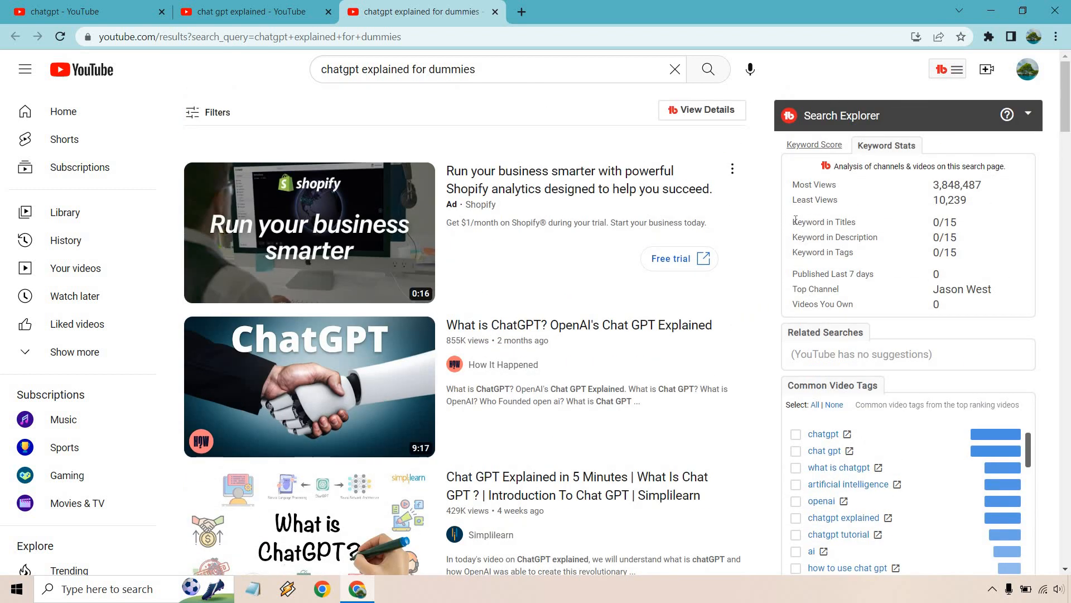
pyautogui.click(813, 145)
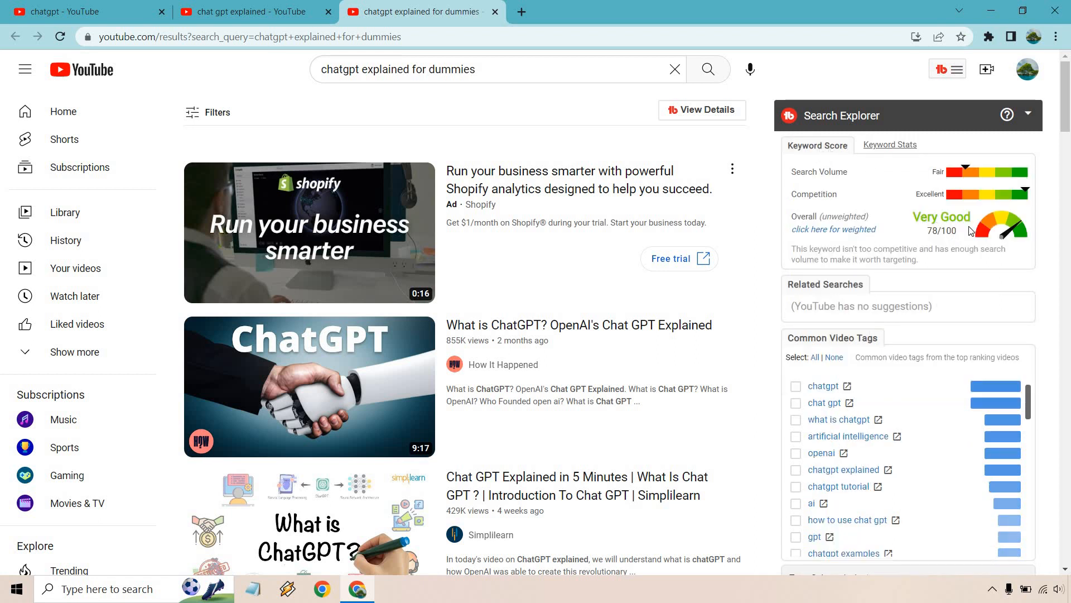
pyautogui.moveTo(960, 178)
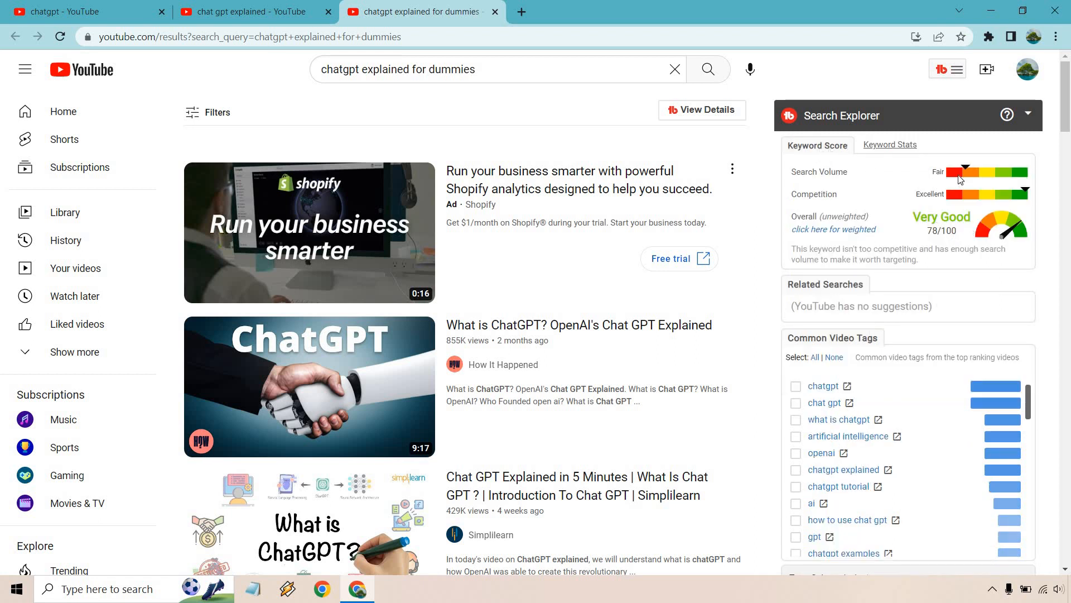
pyautogui.moveTo(707, 283)
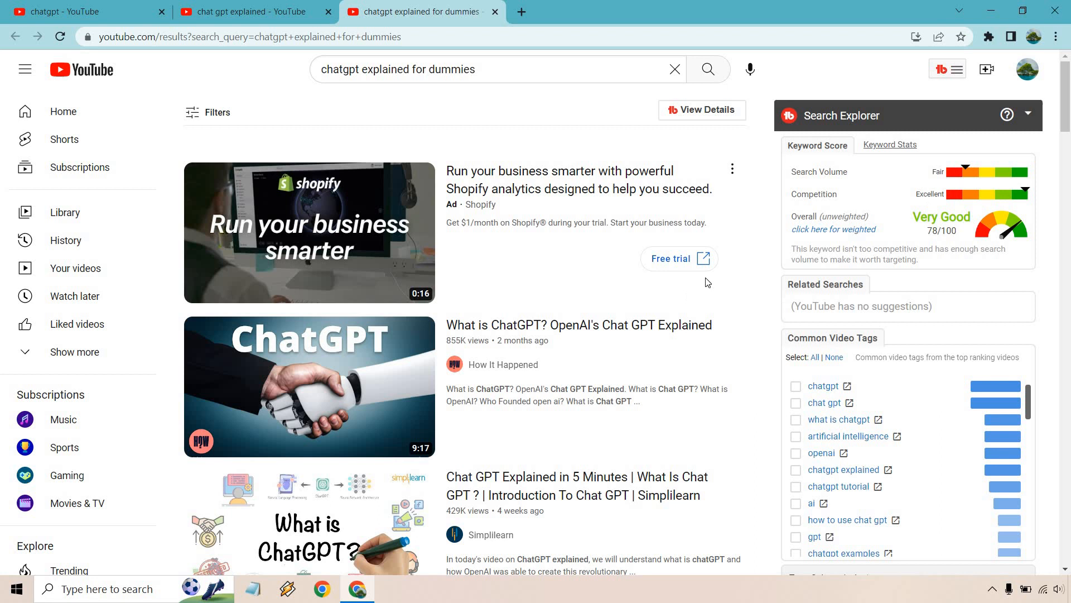
pyautogui.moveTo(1014, 202)
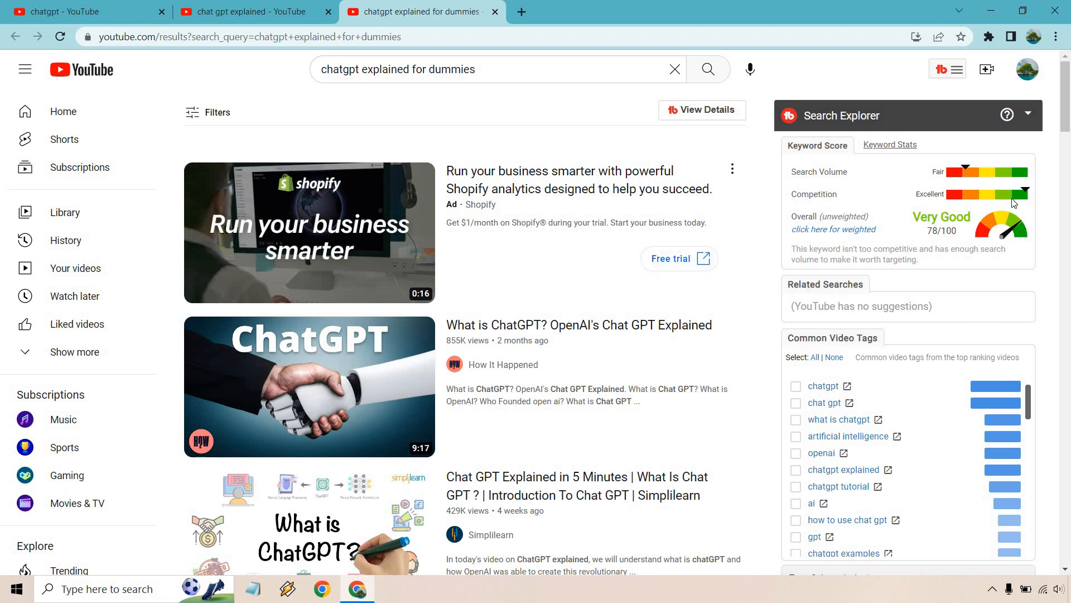
pyautogui.moveTo(921, 203)
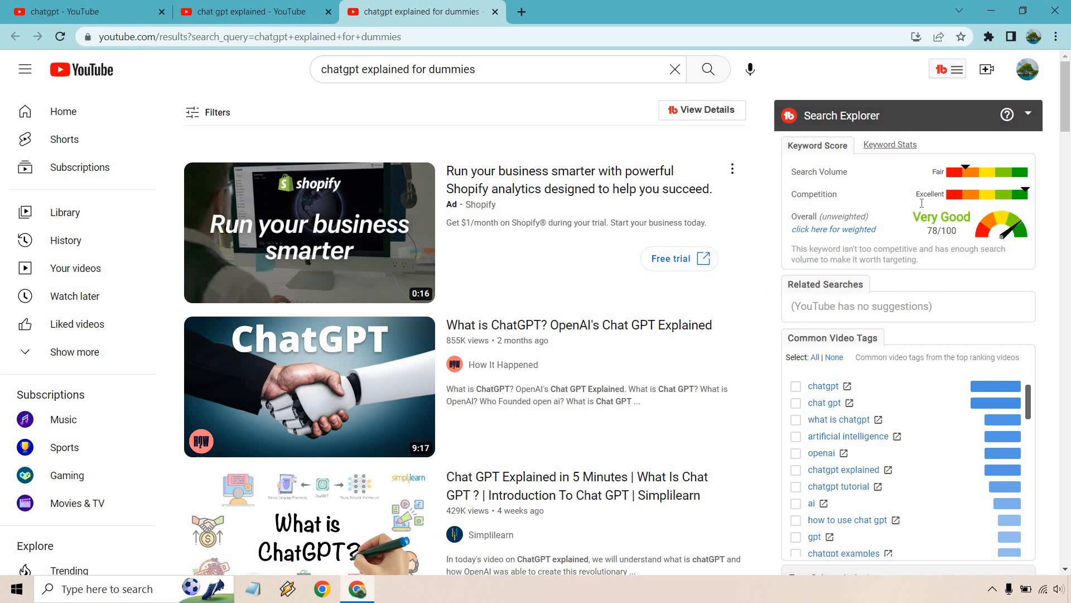
# Show the Keyword Stats for 'chatgpt explained for dummies' again (10,239 least views, Jason West)
pyautogui.click(891, 145)
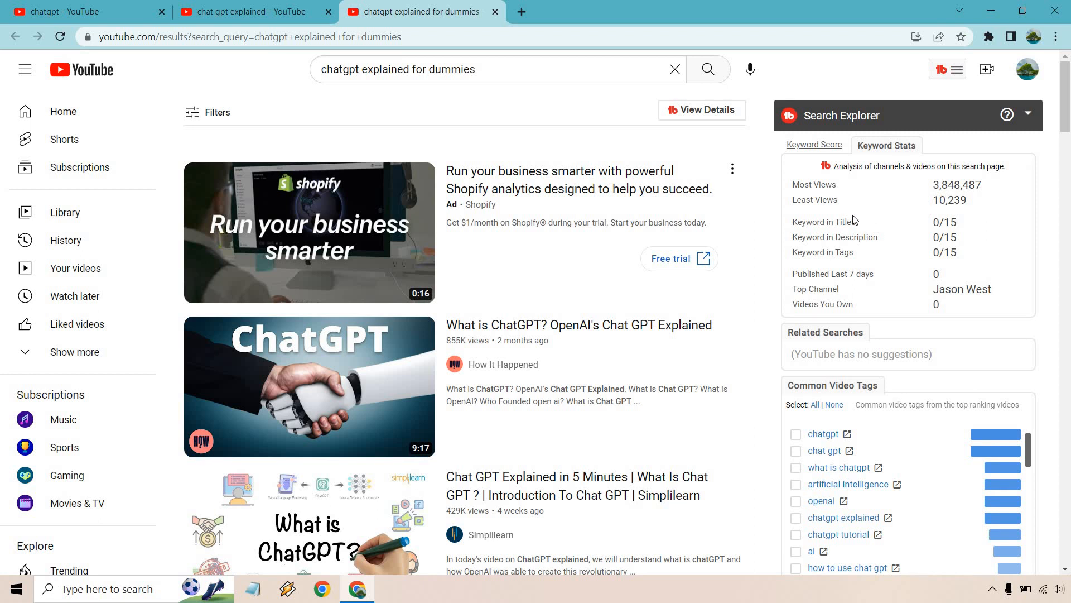
# Inspect a Keyword Stats value, then switch back to the Very Good 78/100 Keyword Score
pyautogui.doubleClick(823, 221)
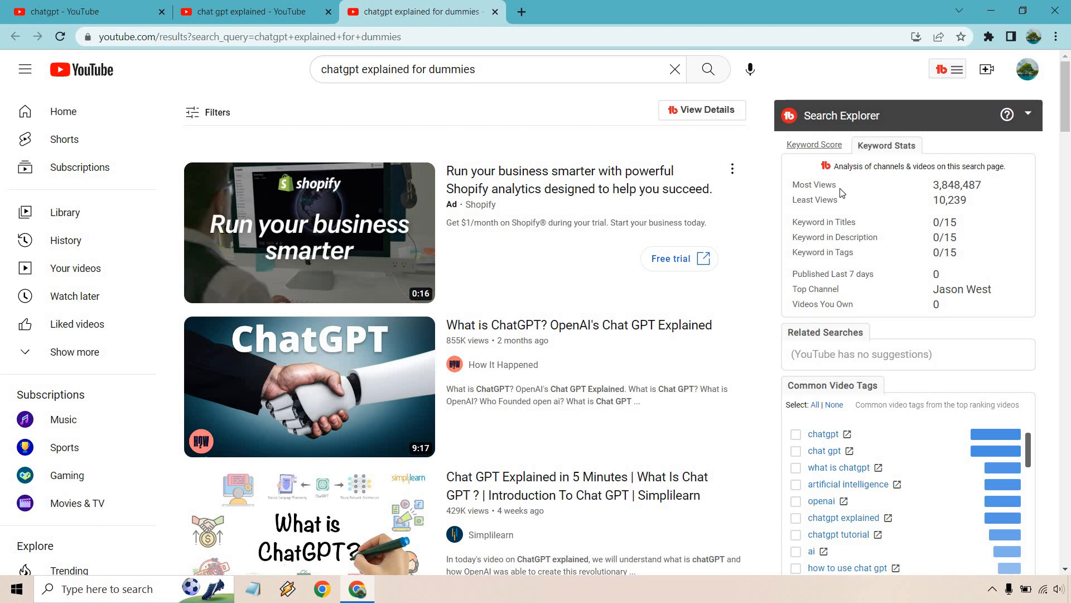
pyautogui.click(815, 145)
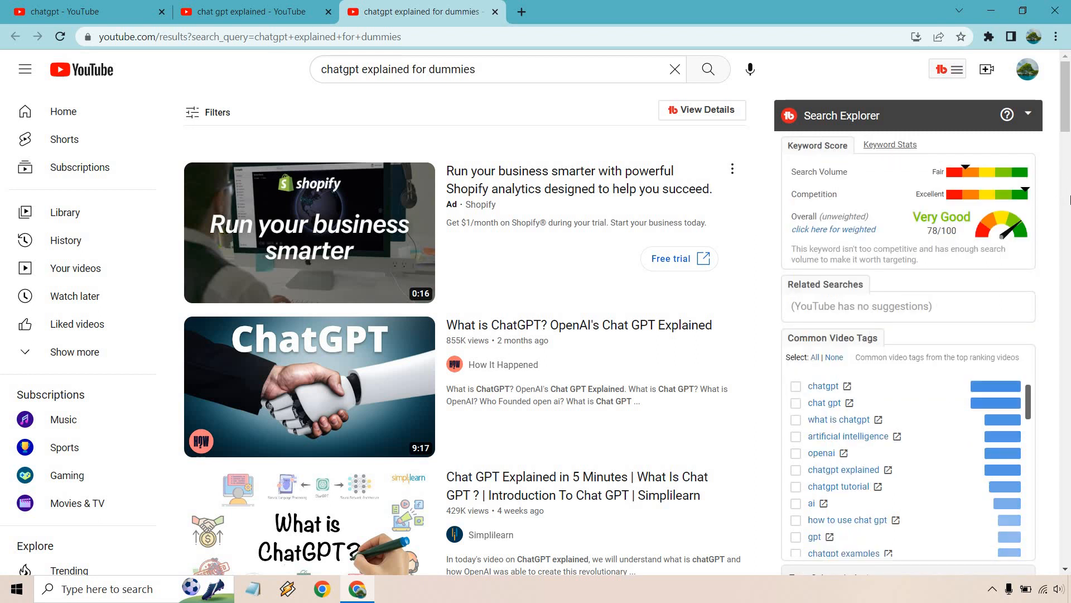